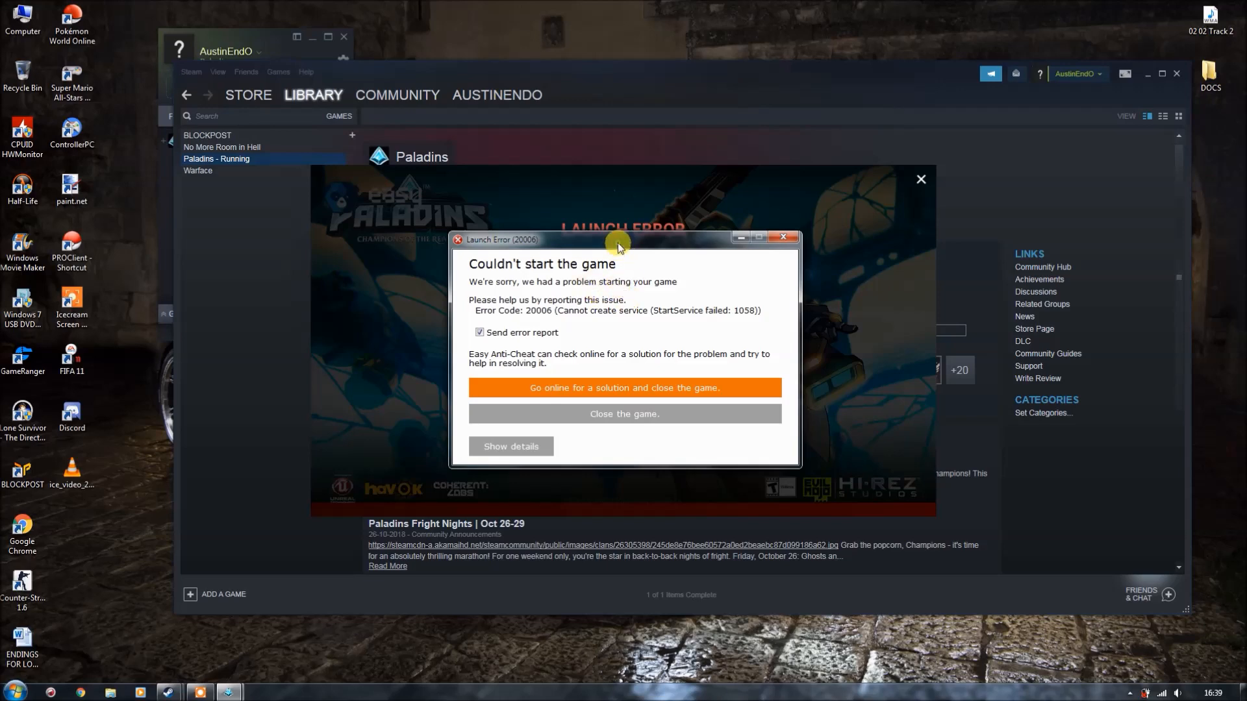
Move the Paladins launch error window around so its buttons are reachable
left_click_drag(618, 239, 561, 231)
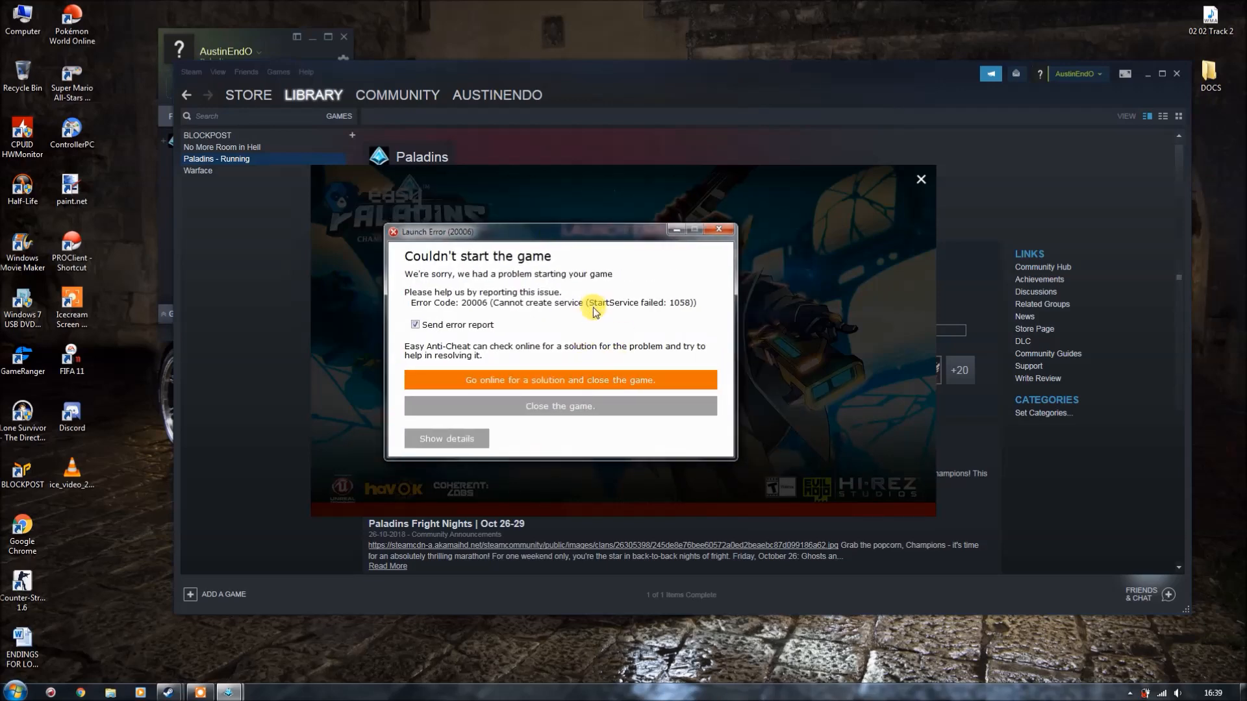
left_click_drag(581, 232, 499, 325)
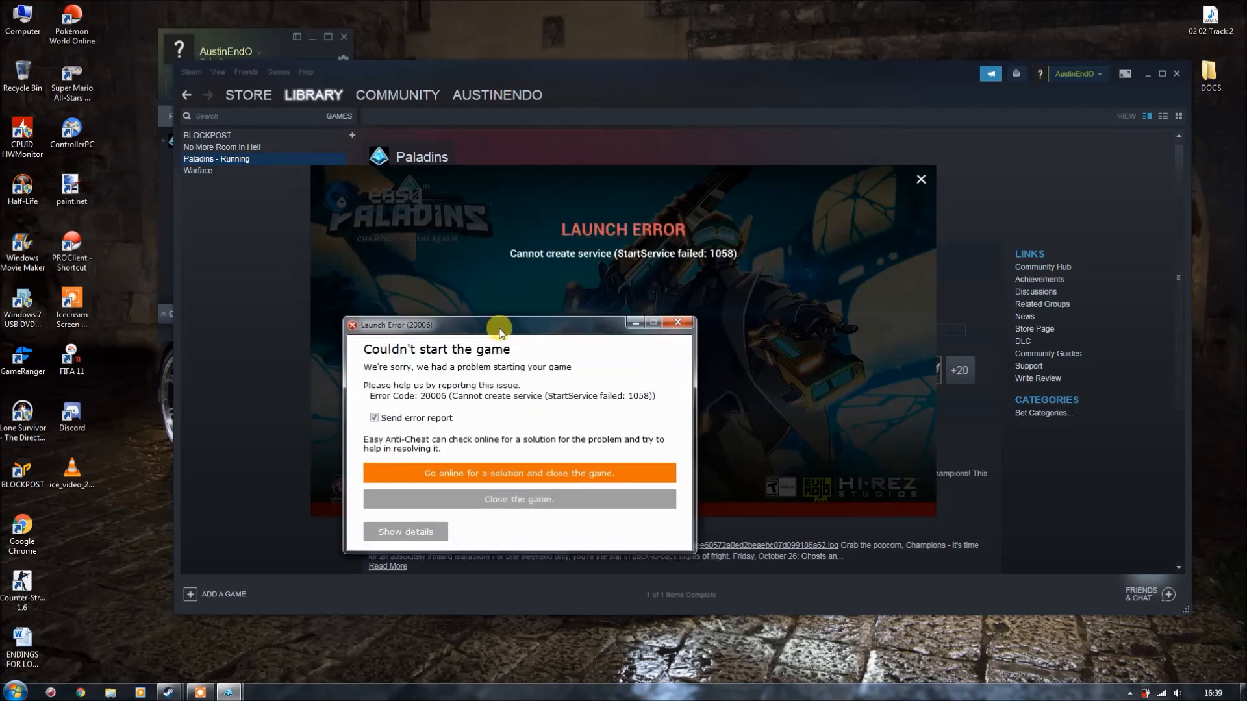
left_click_drag(501, 324, 554, 220)
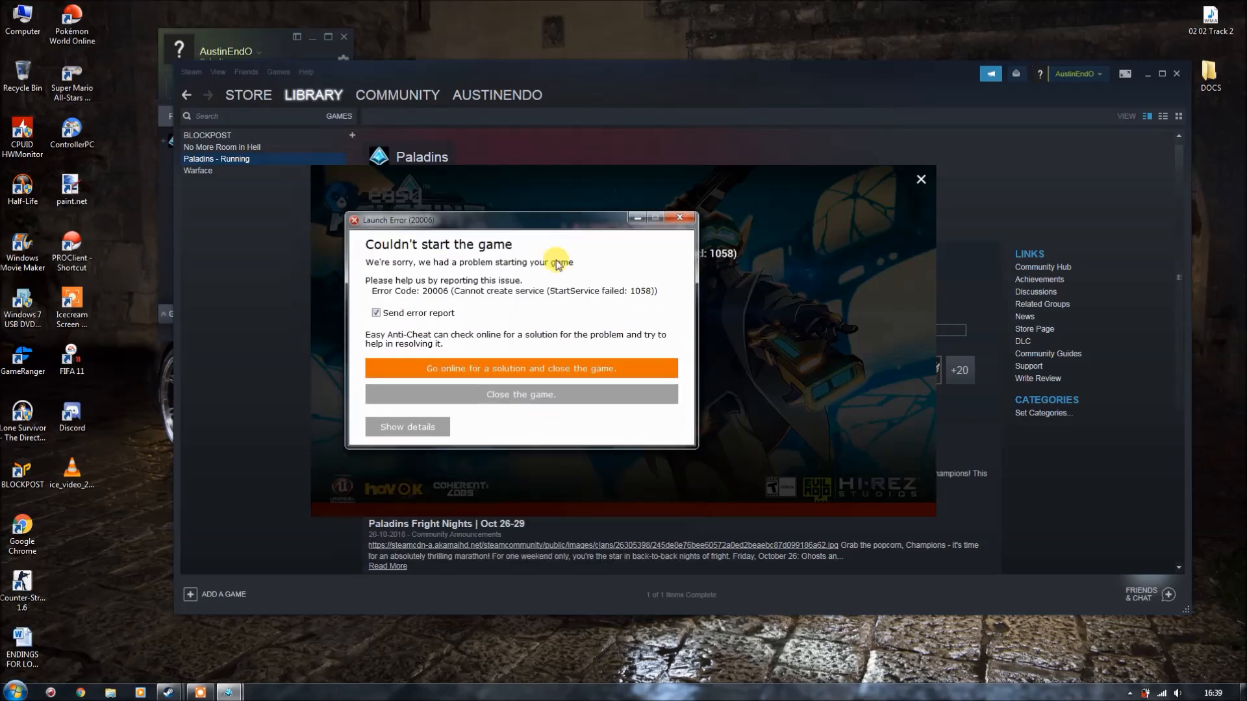
mouse_move(596, 303)
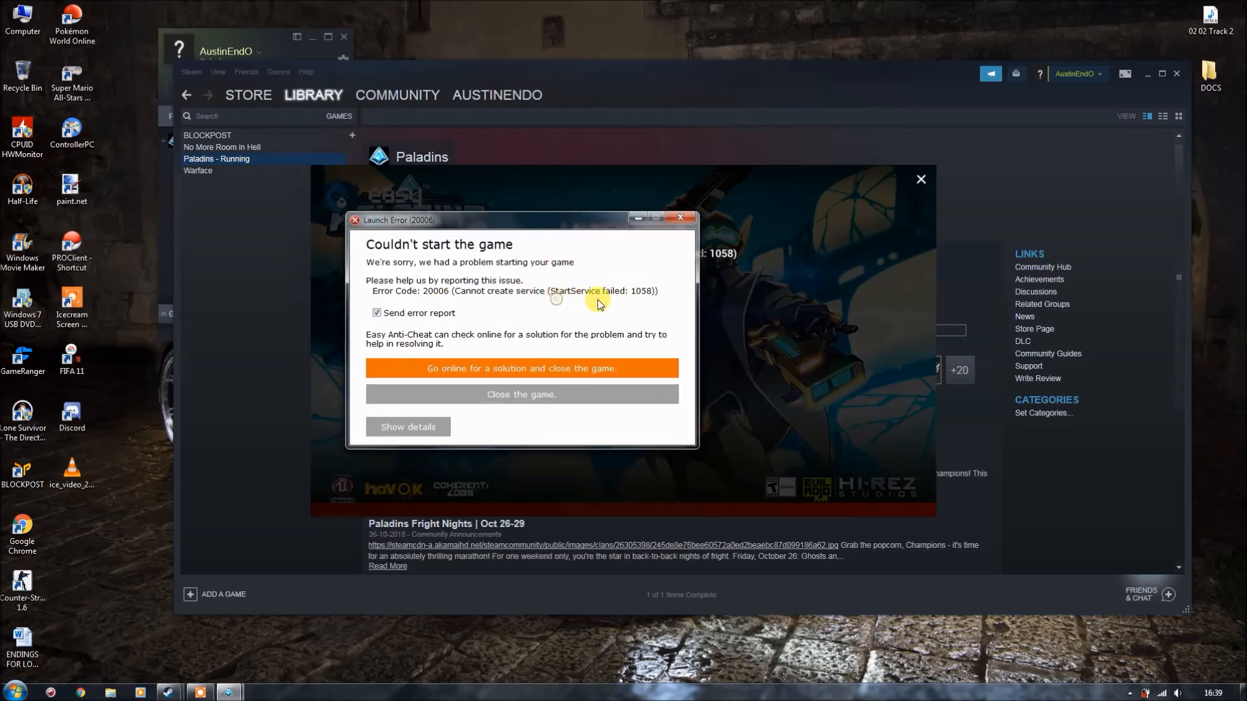
left_click_drag(522, 219, 540, 239)
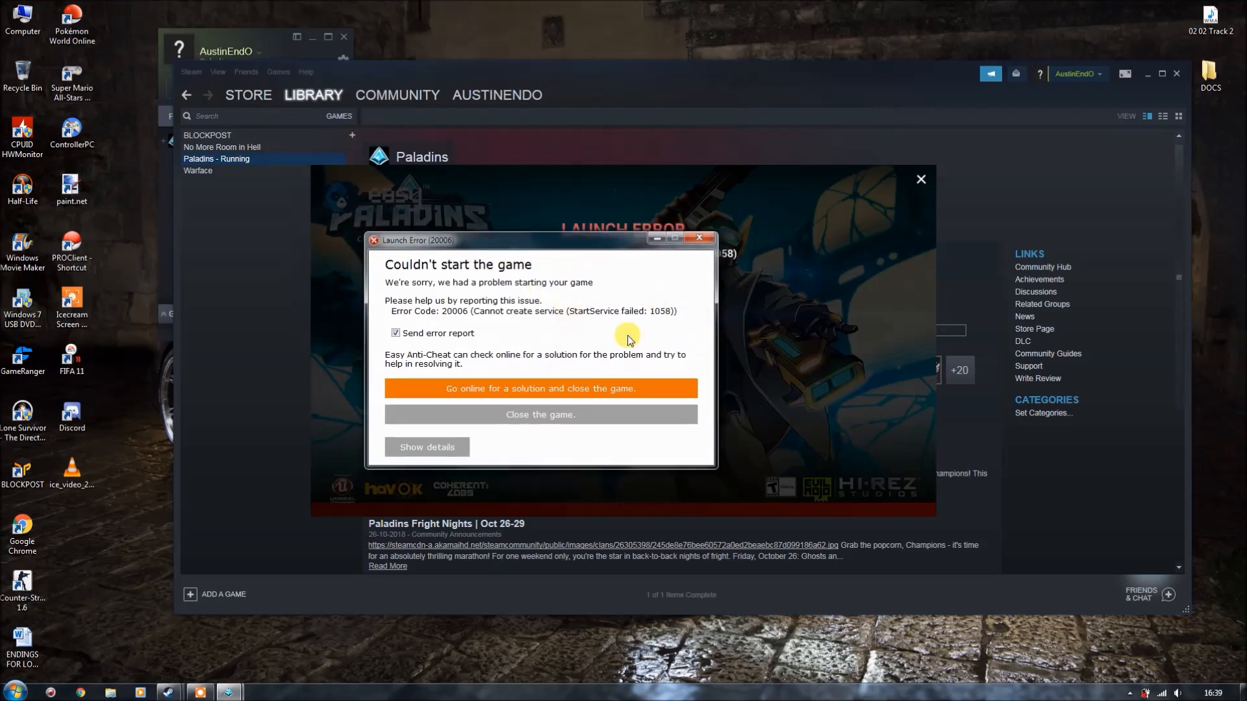
mouse_move(547, 325)
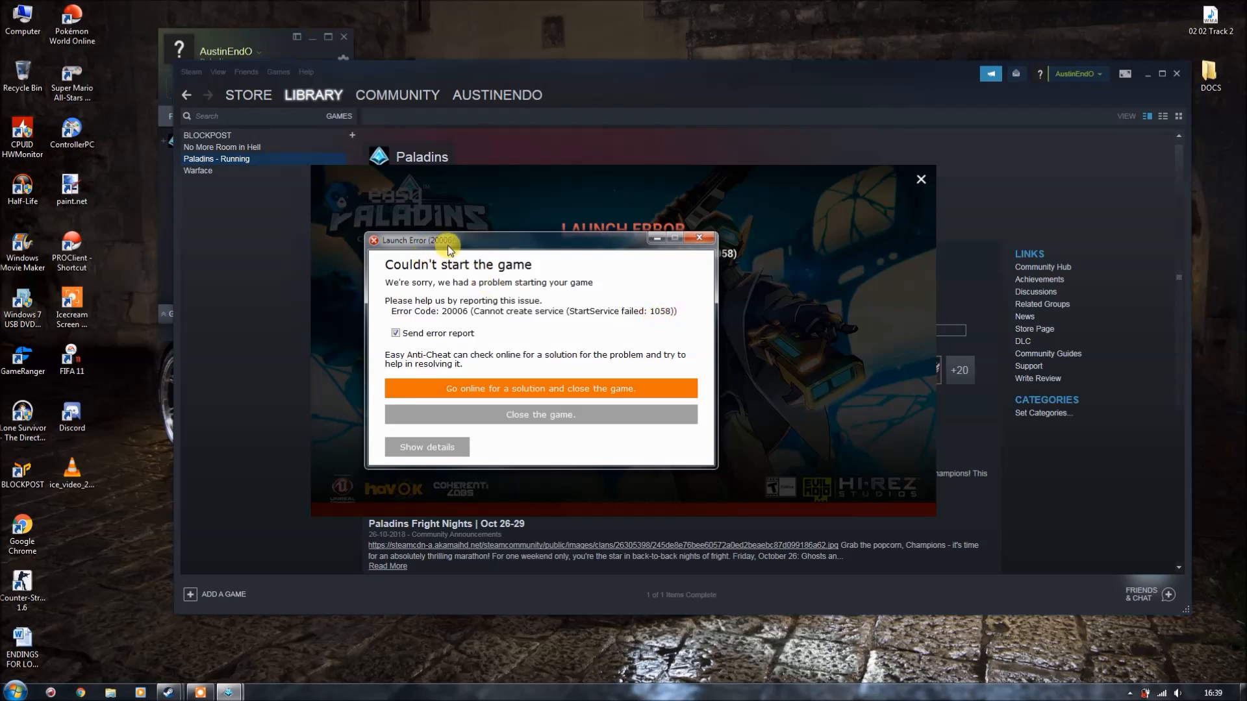
mouse_move(600, 449)
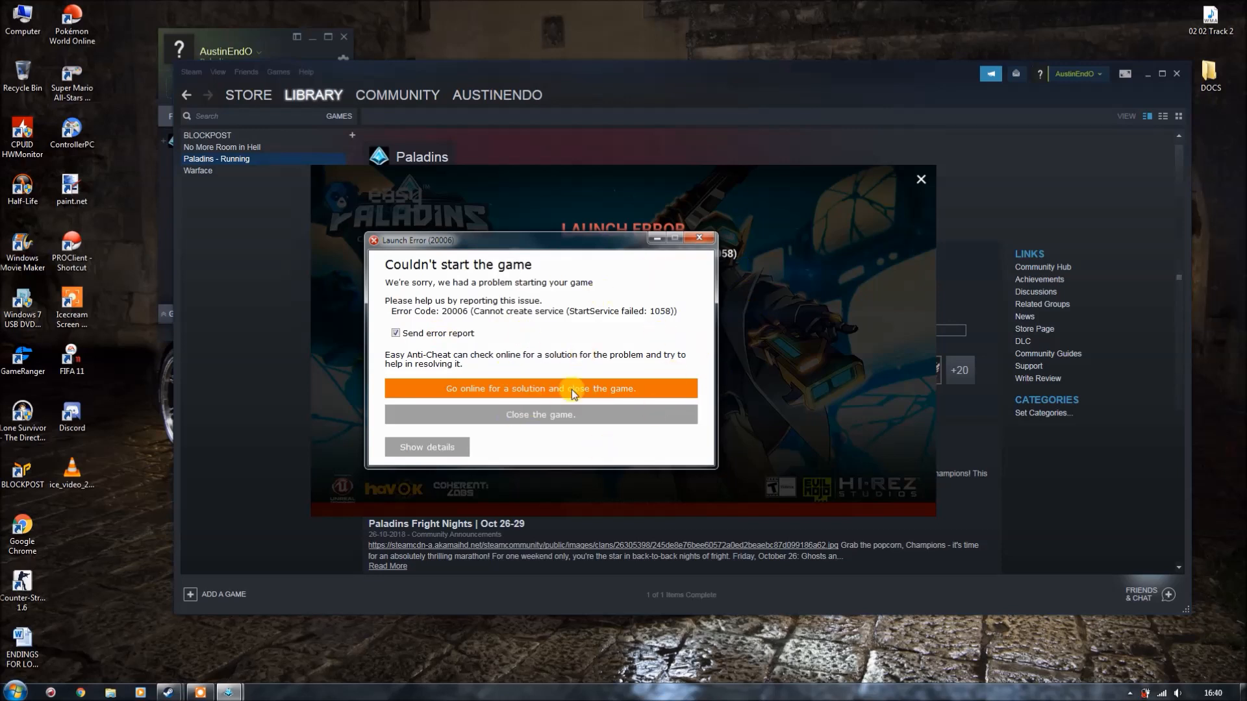
mouse_move(544, 415)
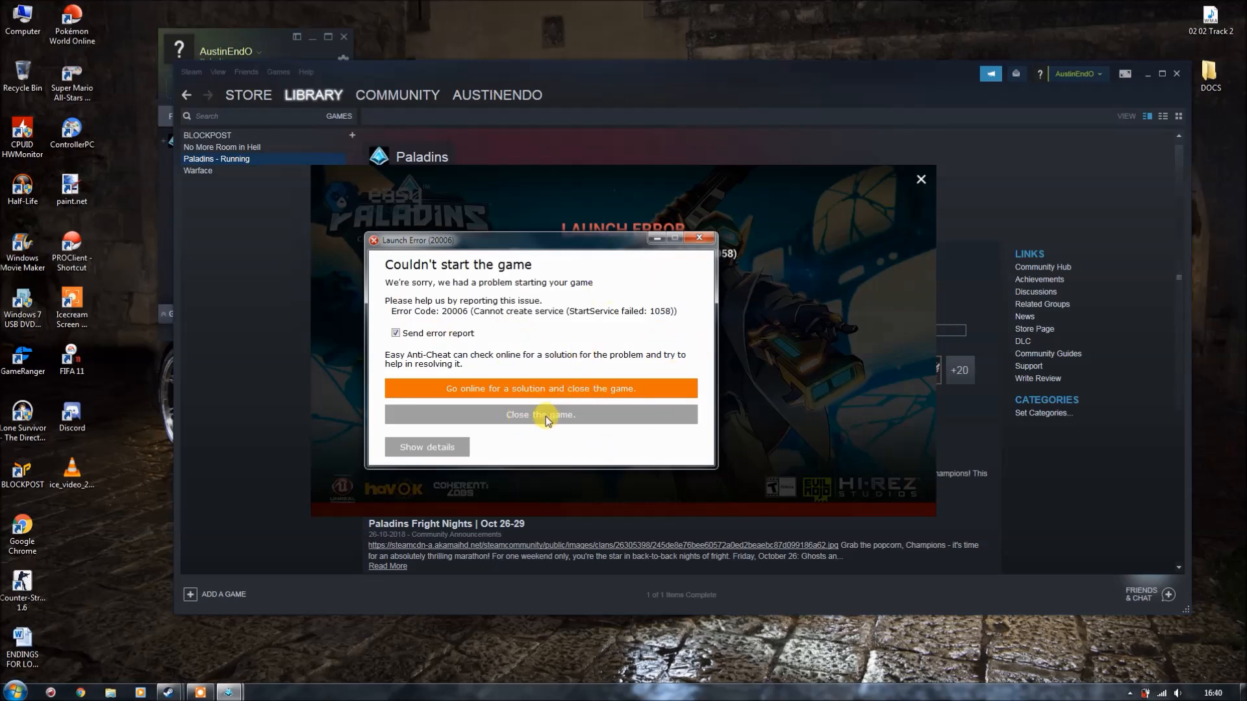
Dismiss the Paladins launch error and close the Steam library and Friends windows
left_click(541, 414)
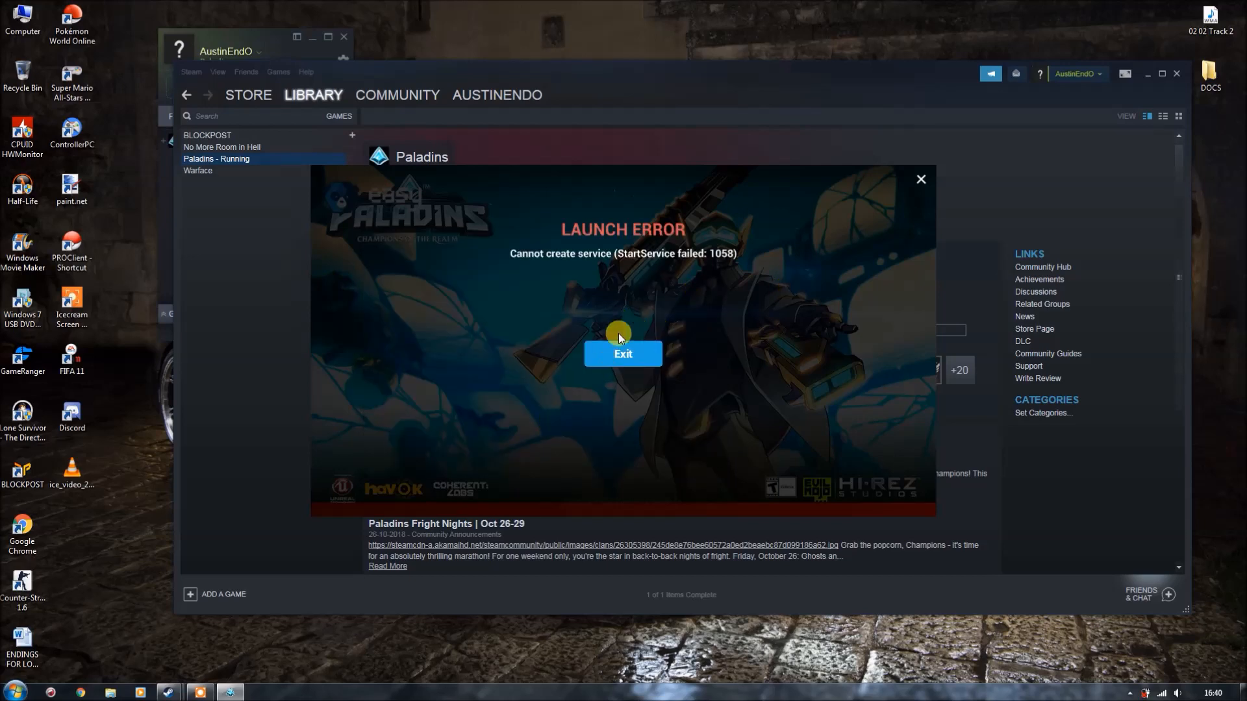
left_click(623, 354)
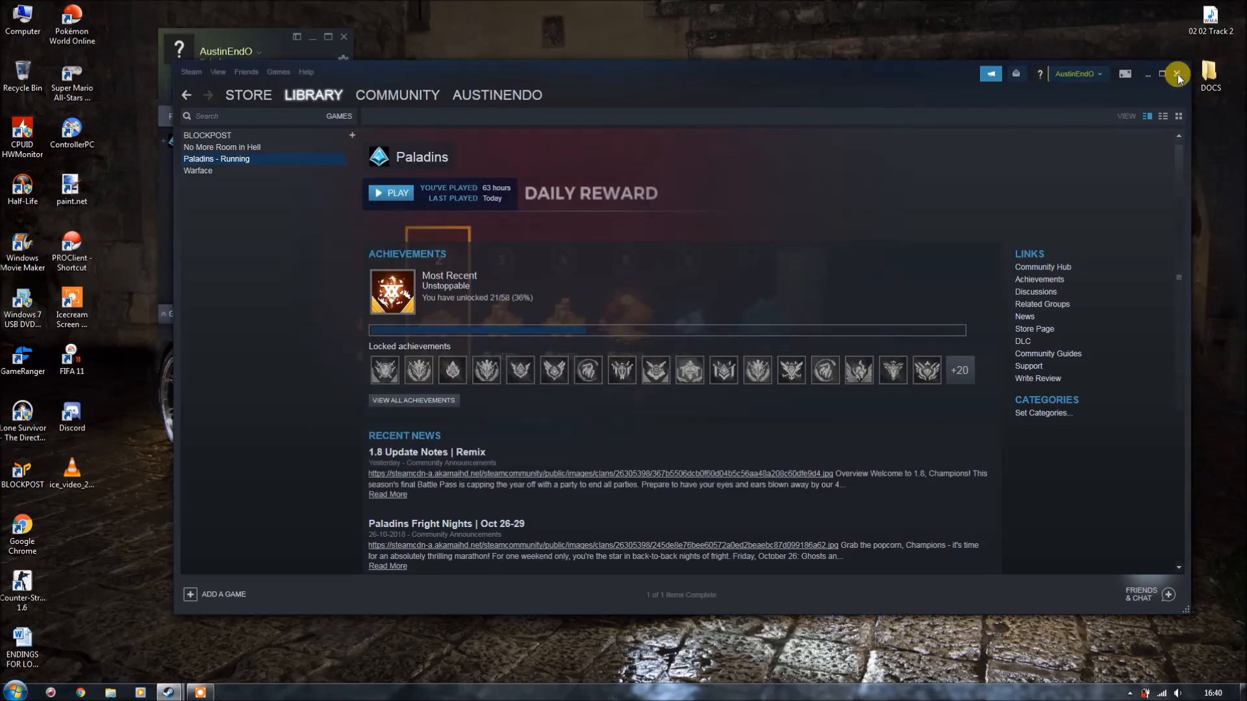
left_click(1178, 73)
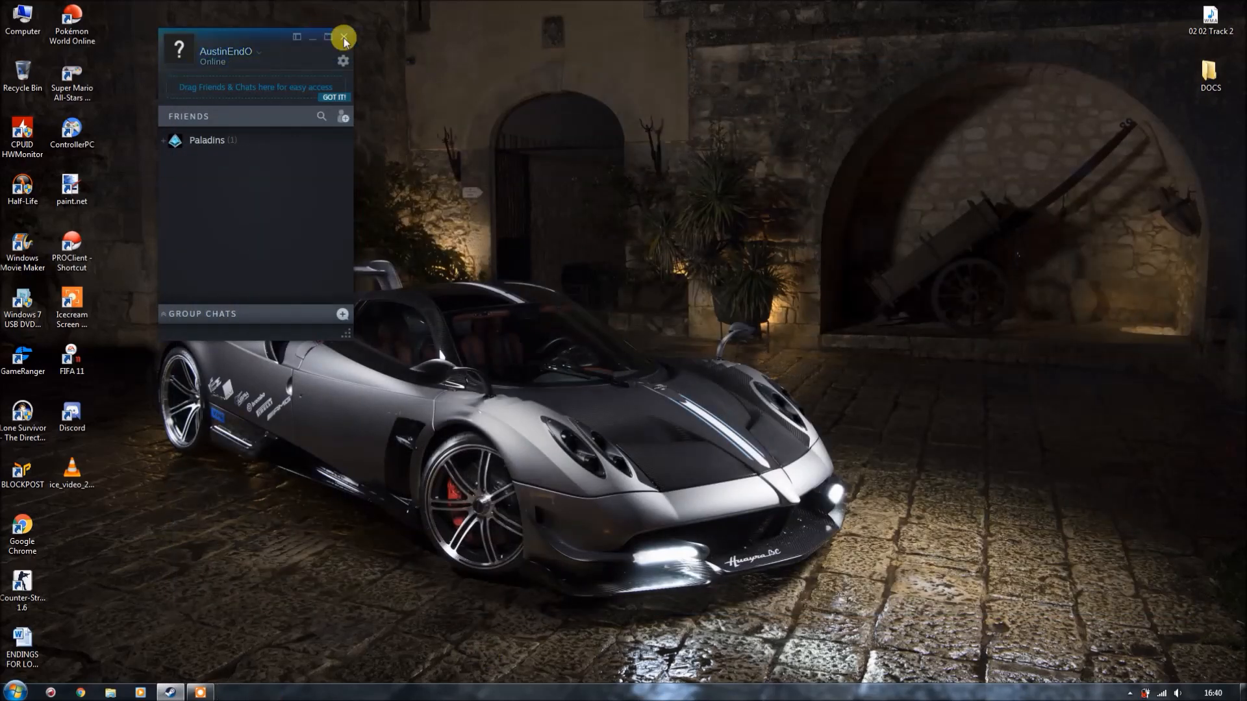
left_click(343, 36)
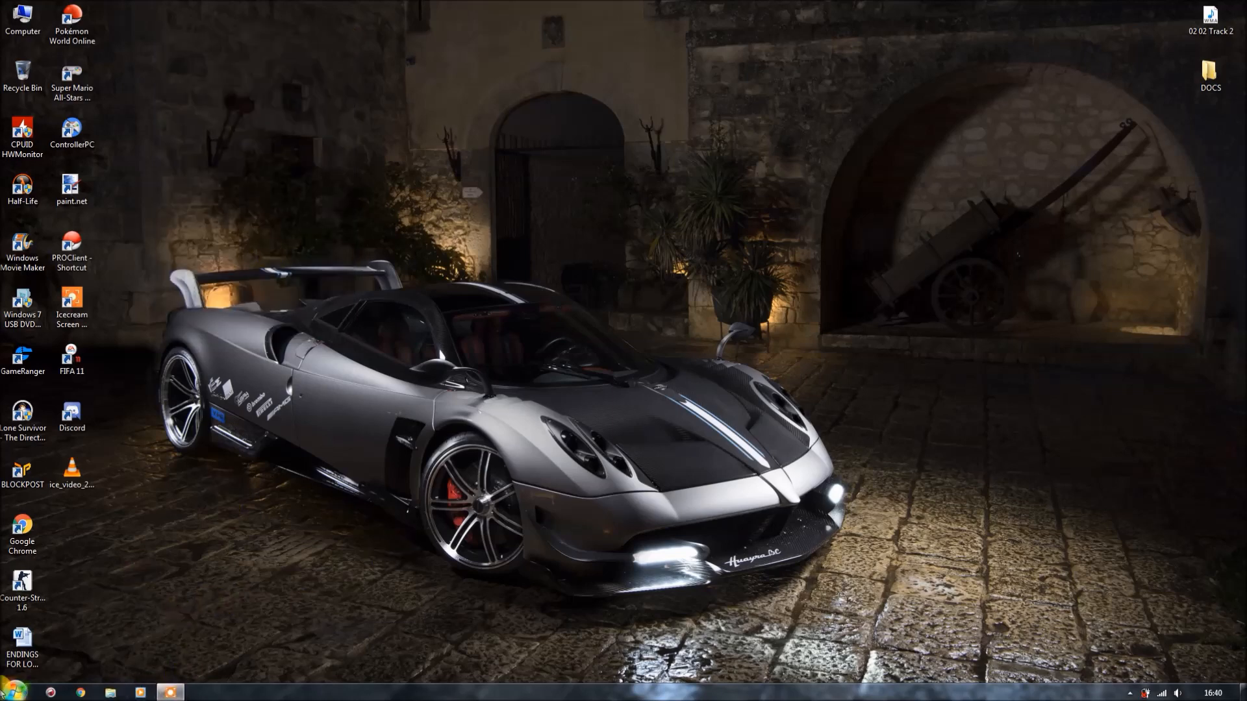
Search 'se' from the Start menu to bring up the Services manager
left_click(15, 691)
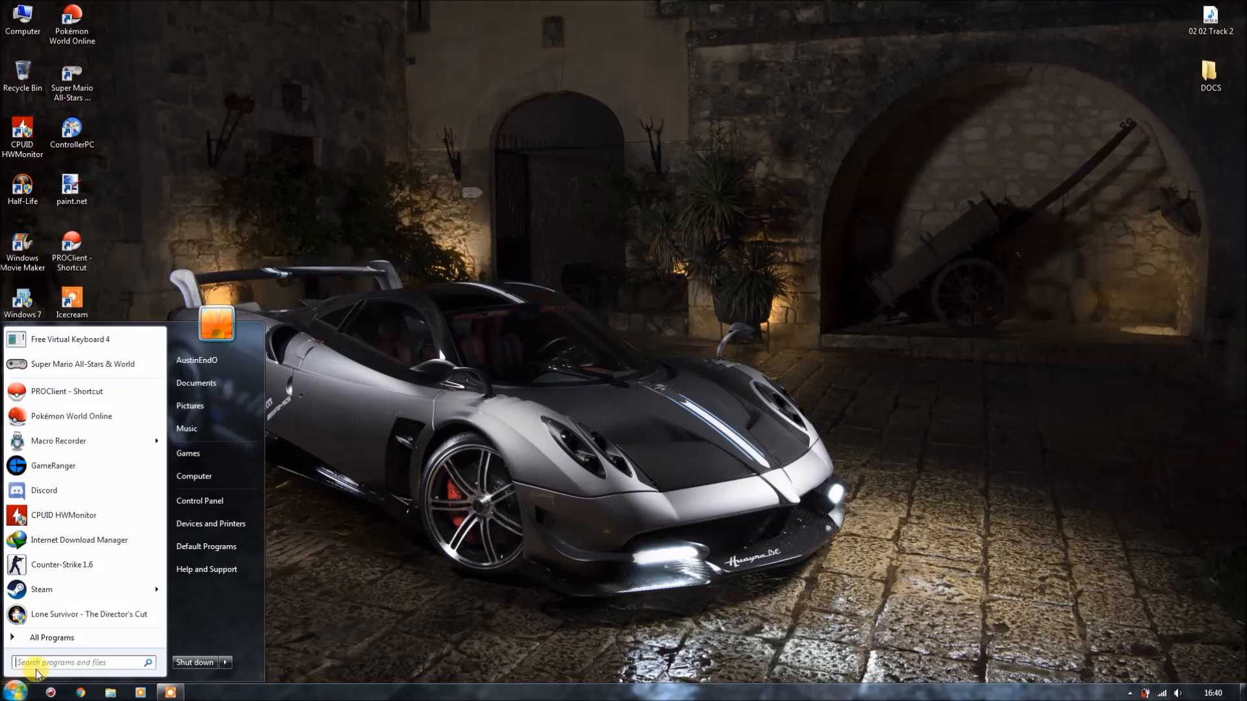
type("se")
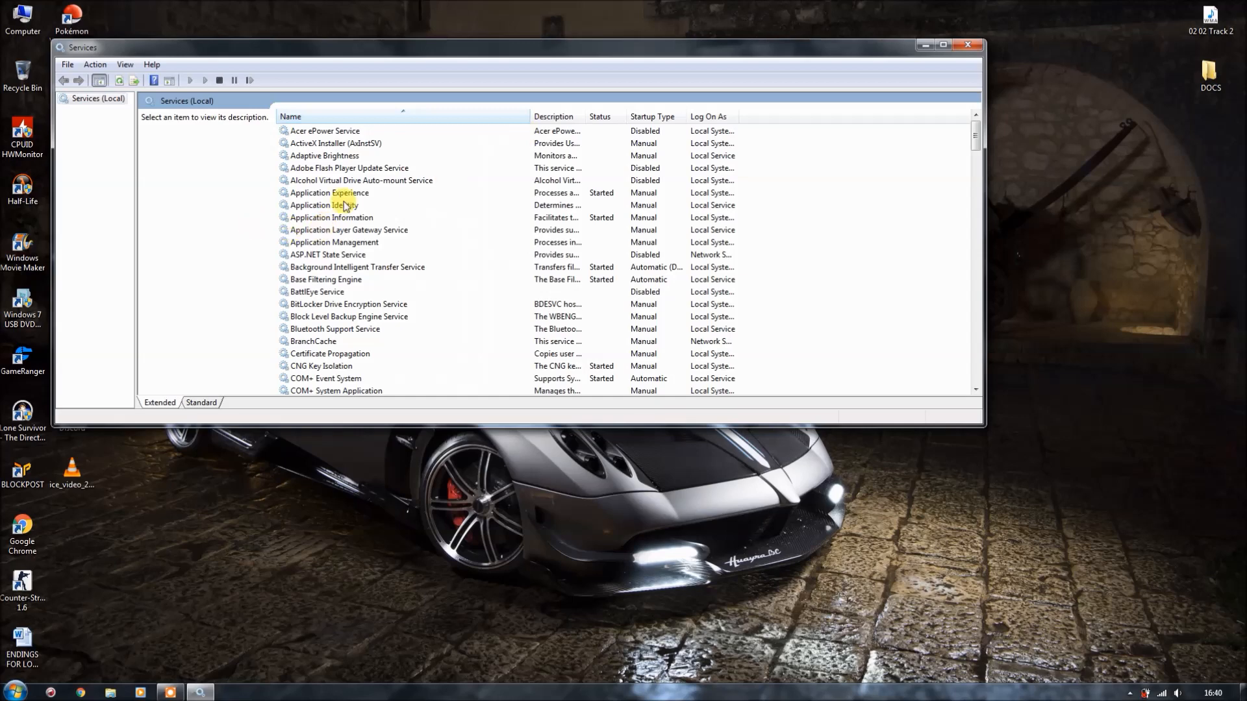
Focus the services list and locate EasyAntiCheat, currently Disabled
left_click(324, 155)
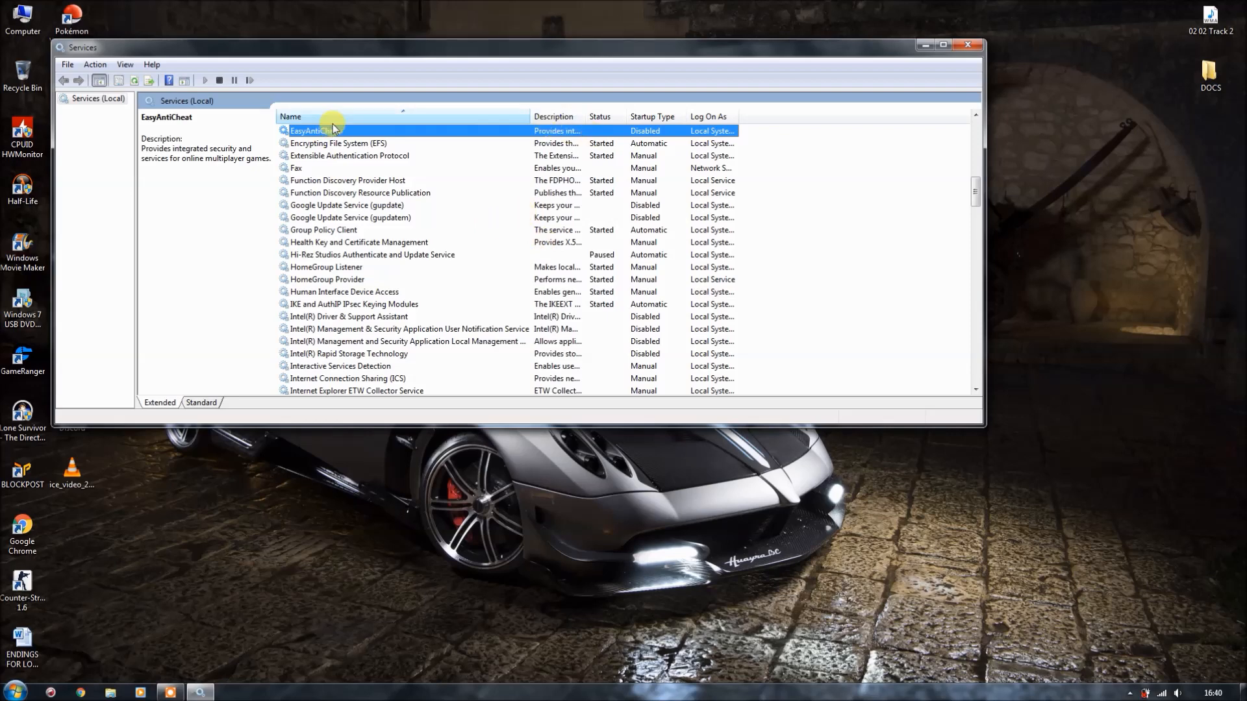
mouse_move(307, 133)
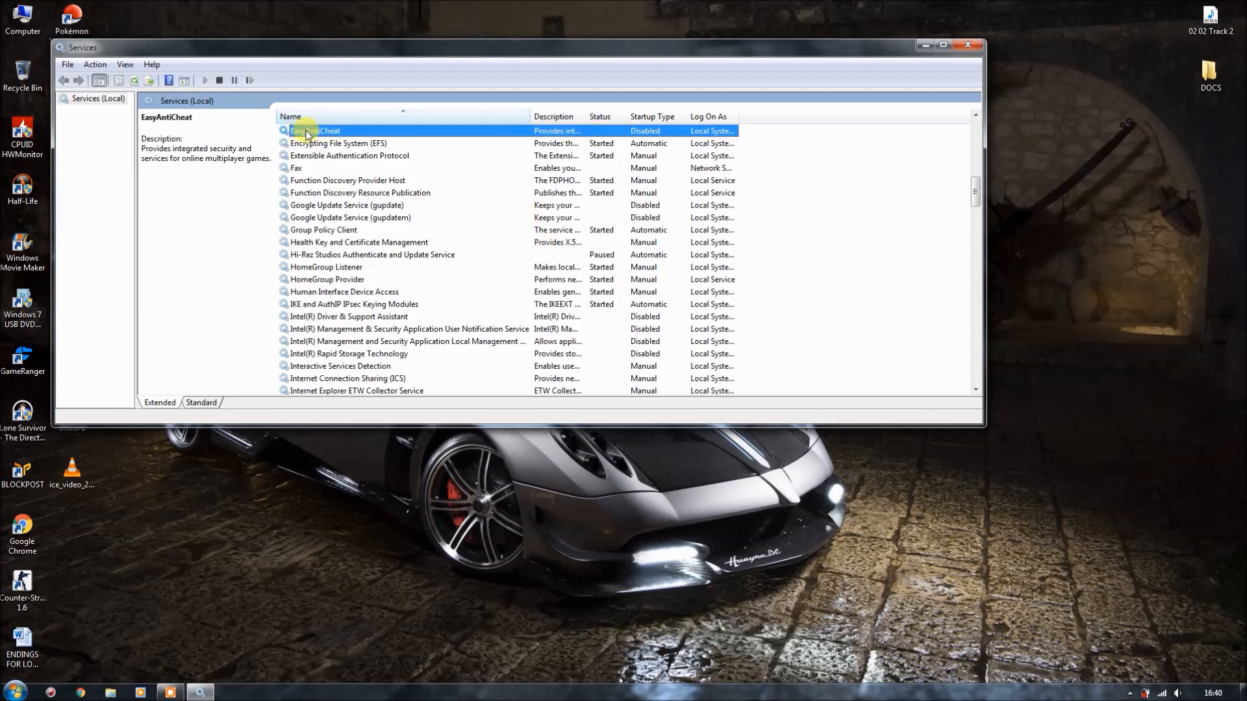
mouse_move(330, 133)
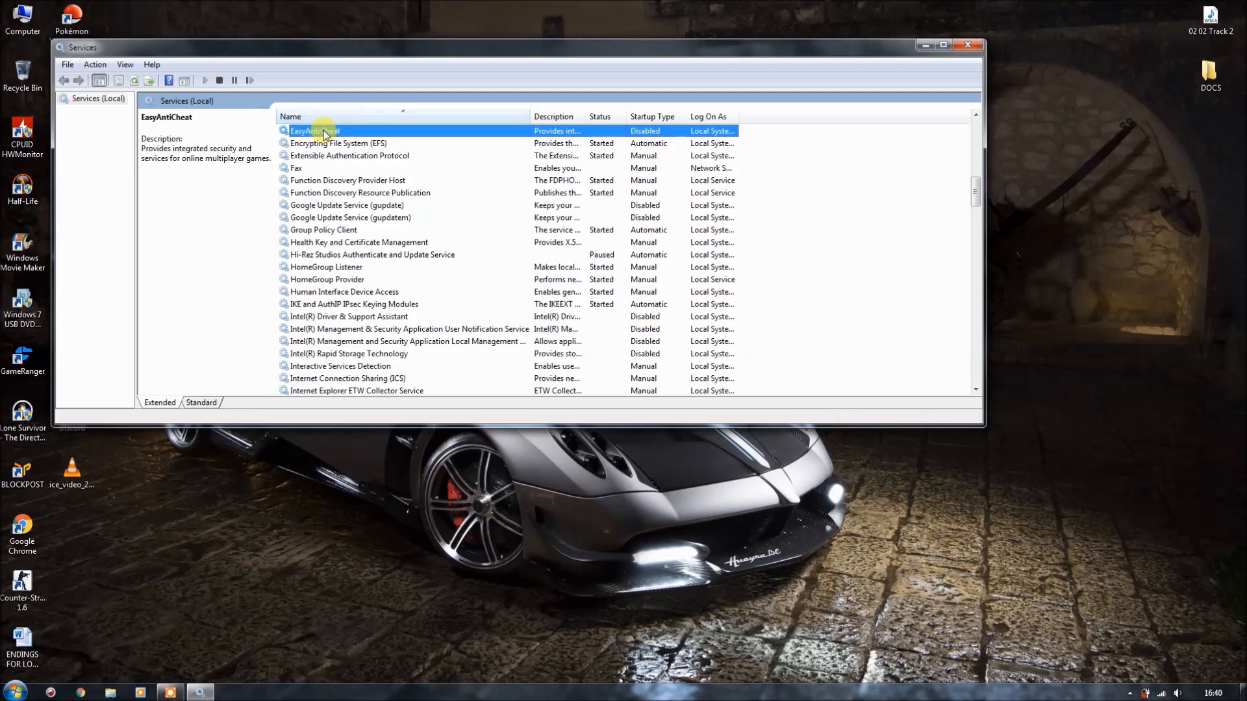
Show EasyAntiCheat's properties with the startup type choices listed for Automatic
double_click(313, 130)
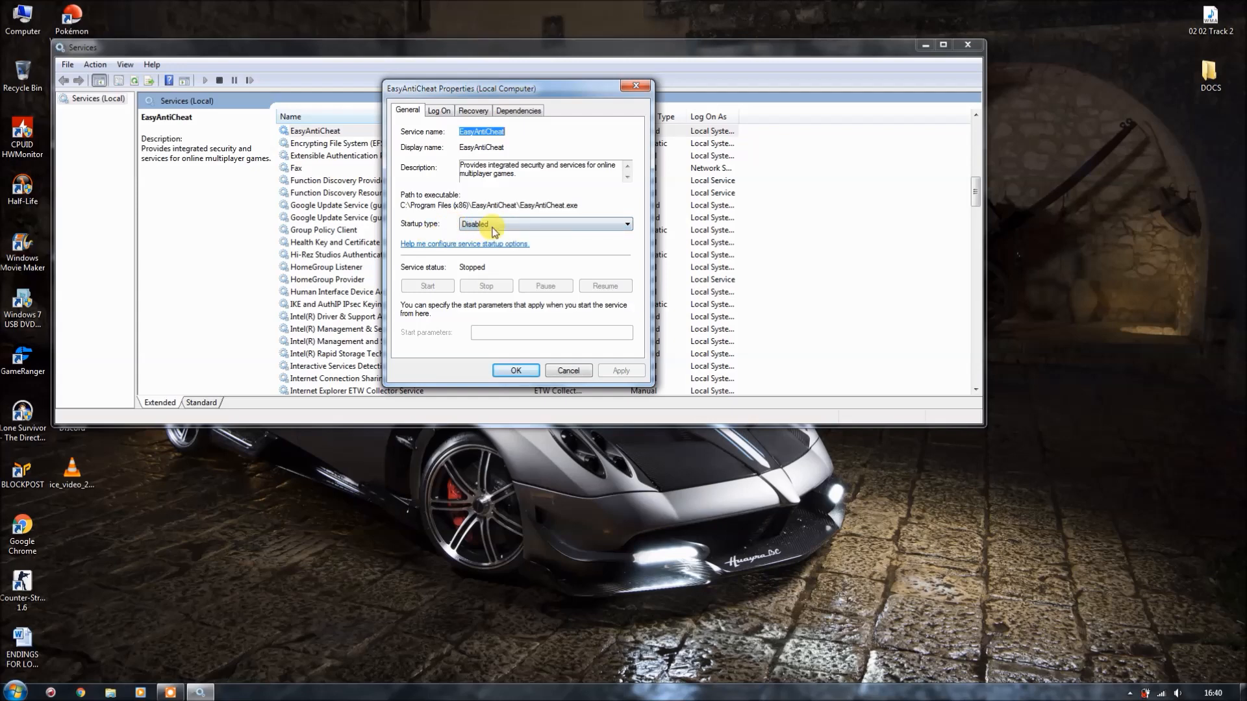
left_click(626, 223)
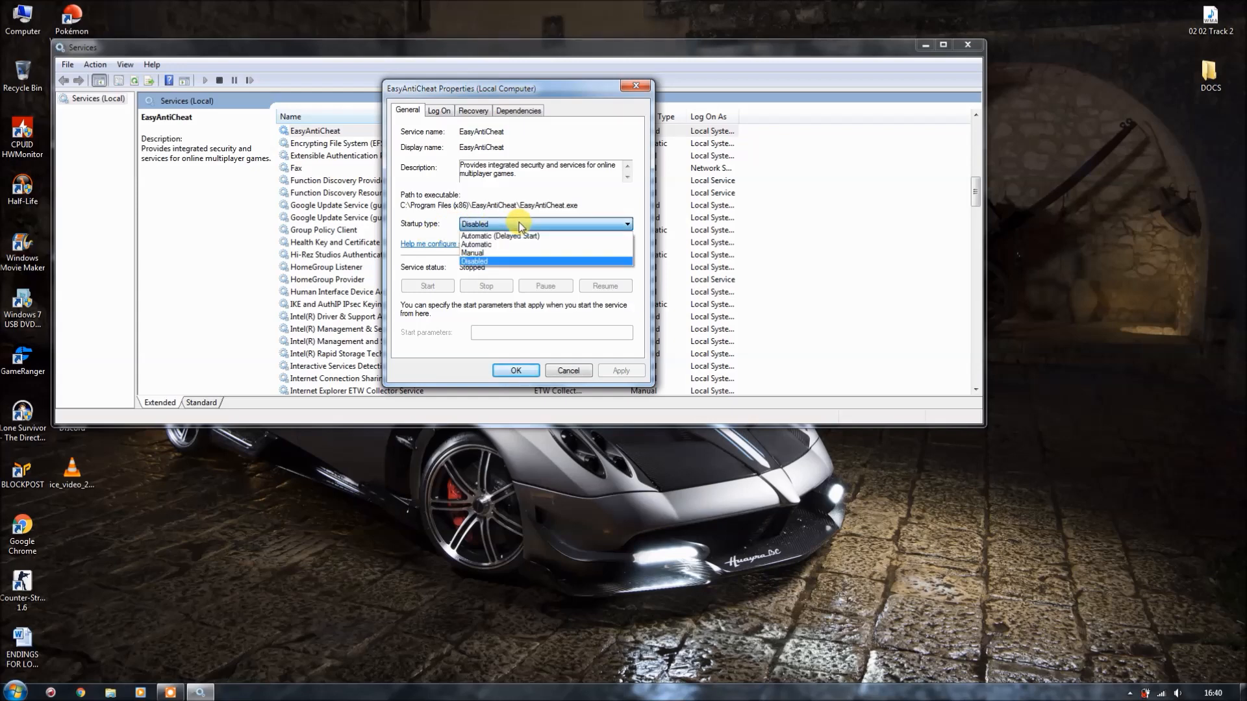
mouse_move(495, 245)
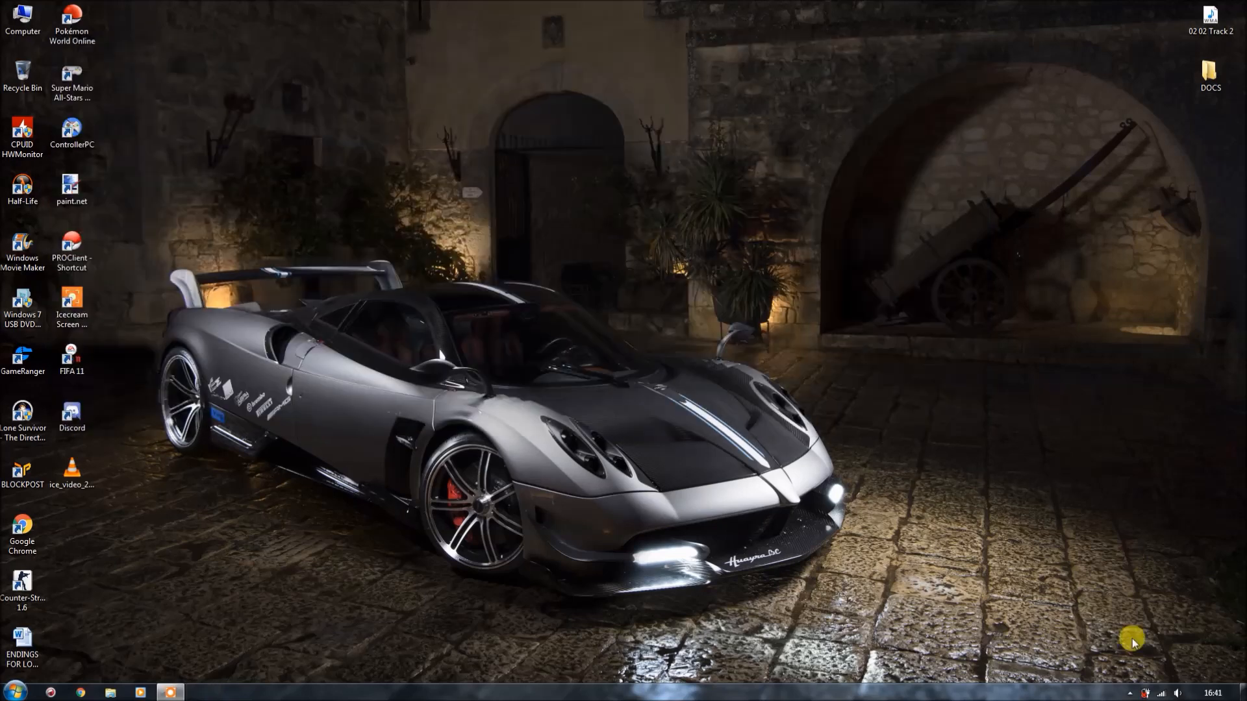
Relaunch Paladins and reconnect so the game starts logging in
left_click(1130, 692)
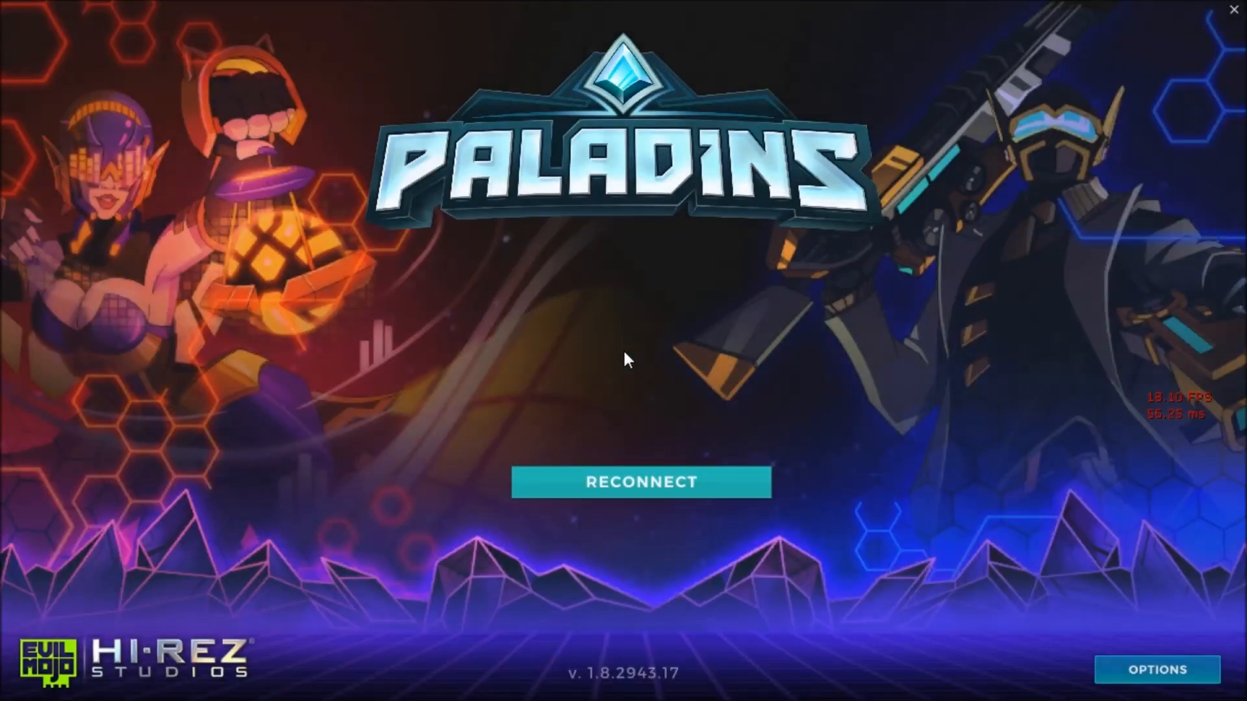
mouse_move(620, 494)
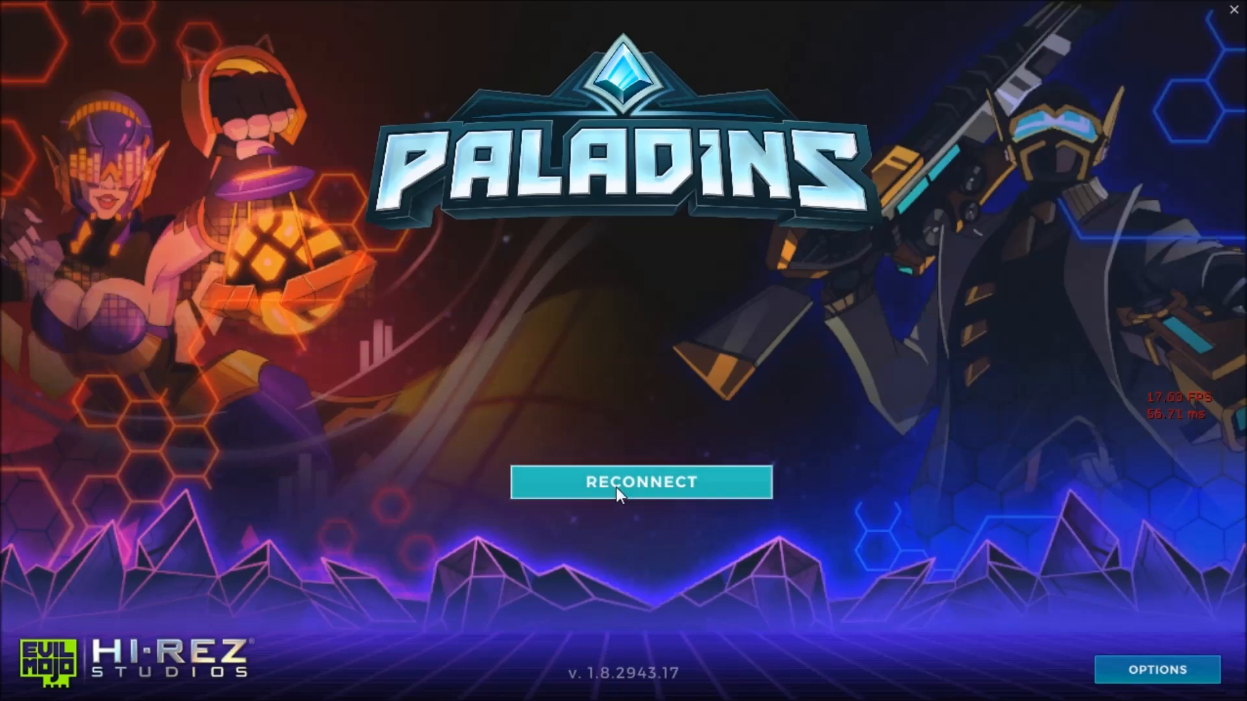
left_click(641, 482)
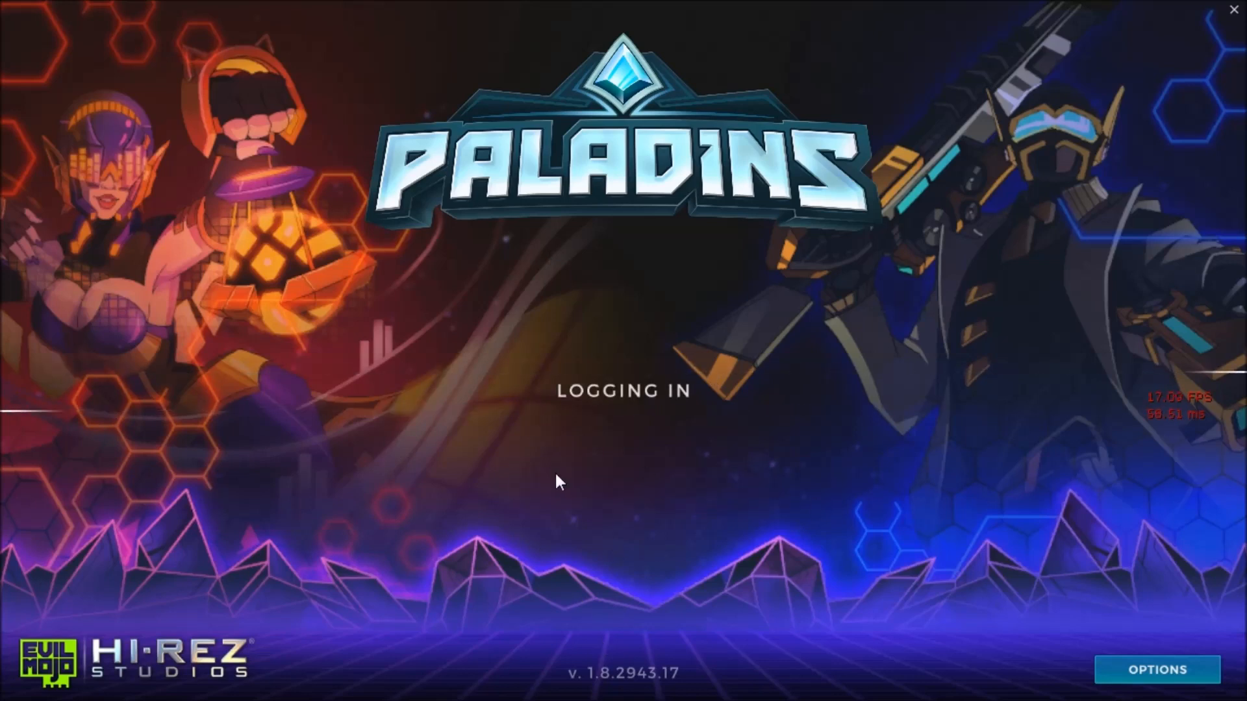